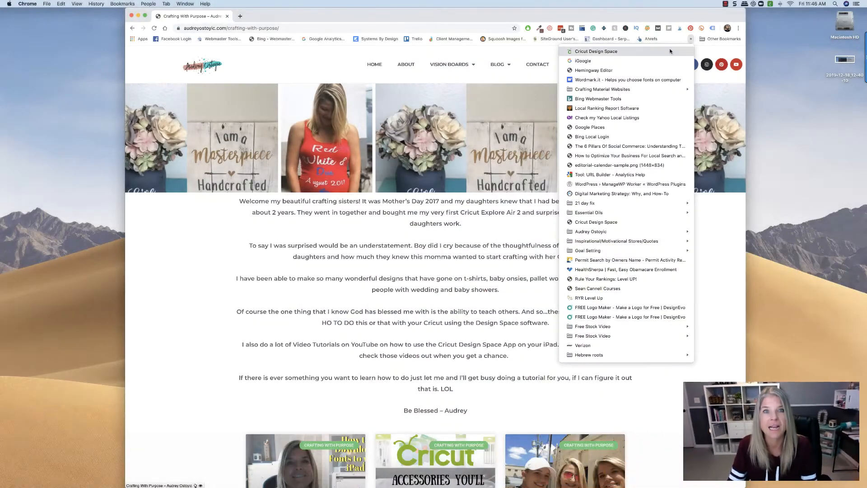
- Start a new blank project in the Cricut Design Space web app
left_click(596, 51)
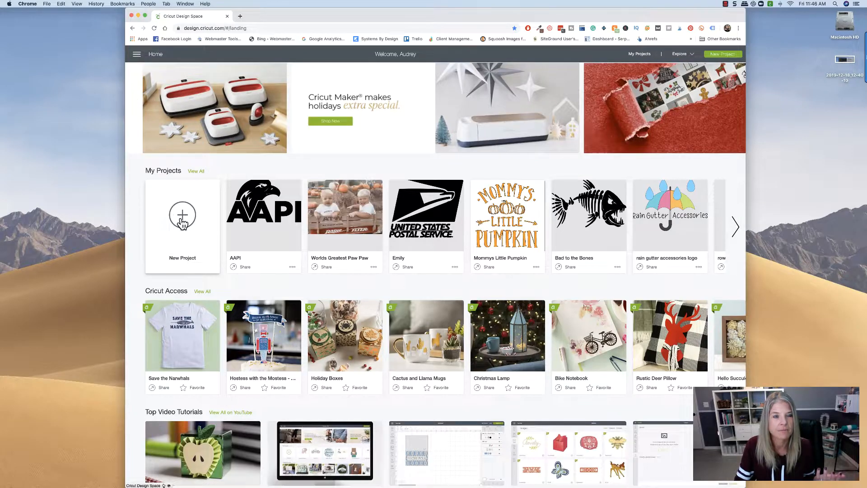
left_click(182, 226)
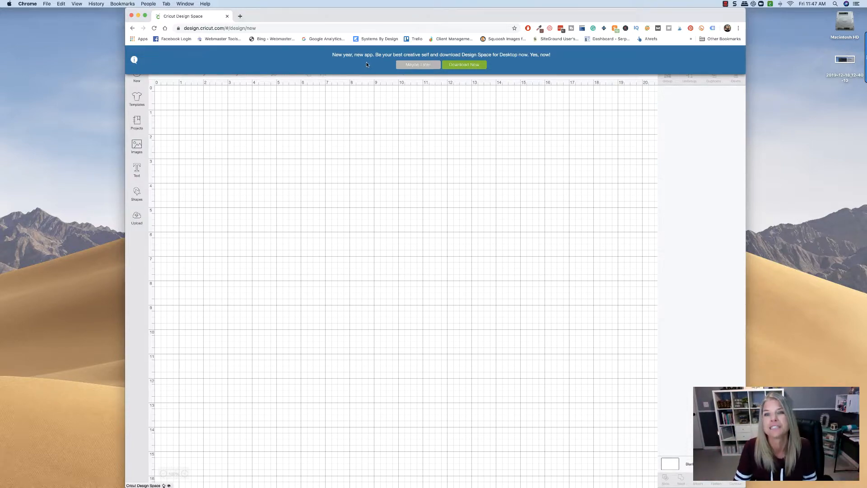
mouse_move(460, 68)
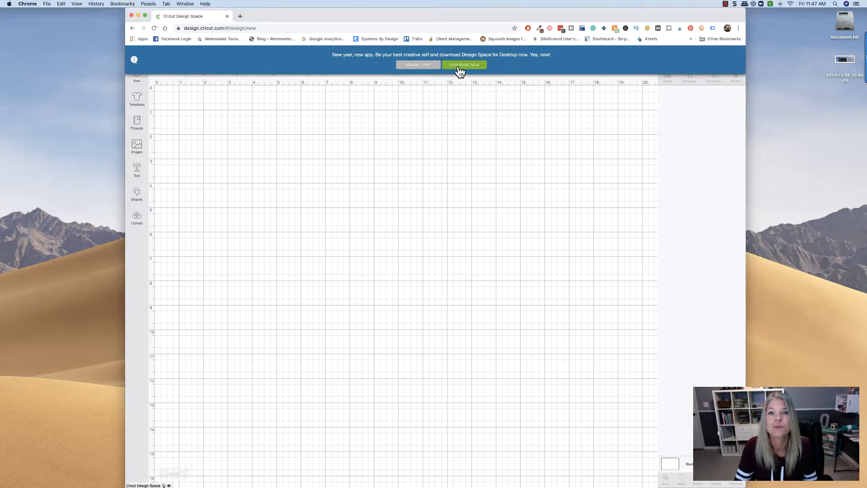
- Download the Design Space desktop installer, bringing up Chrome's save dialog set to Downloads
left_click(464, 64)
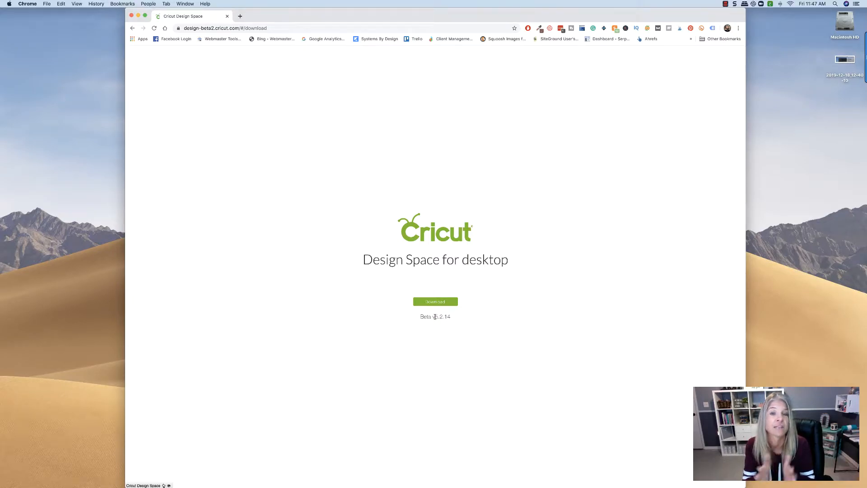
left_click(436, 302)
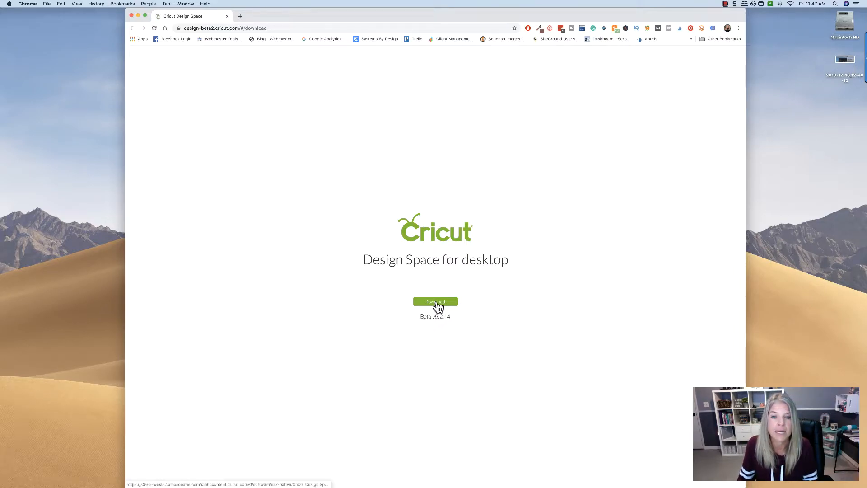
left_click(436, 301)
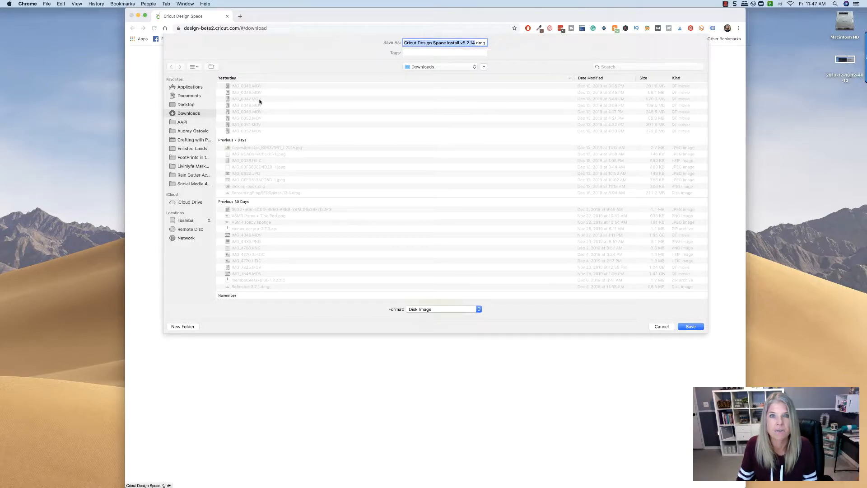
left_click(691, 326)
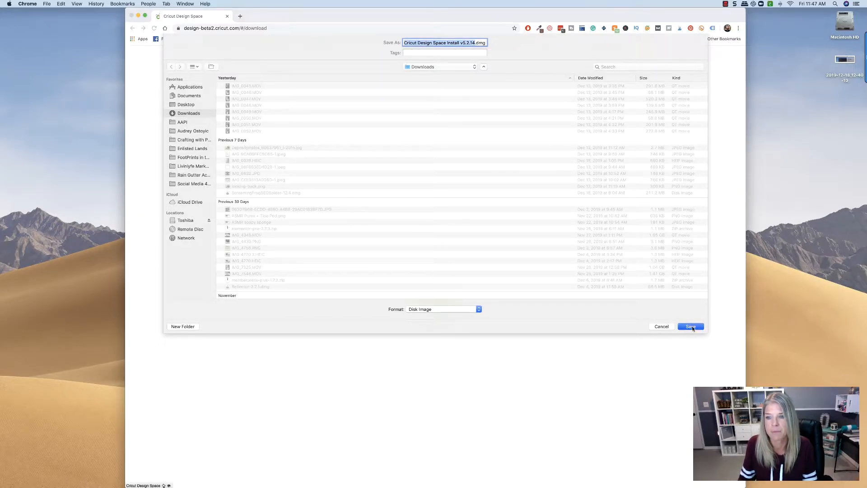
- Save the installer, then copy the Cricut Design Space app from its disk image into Applications
left_click(691, 326)
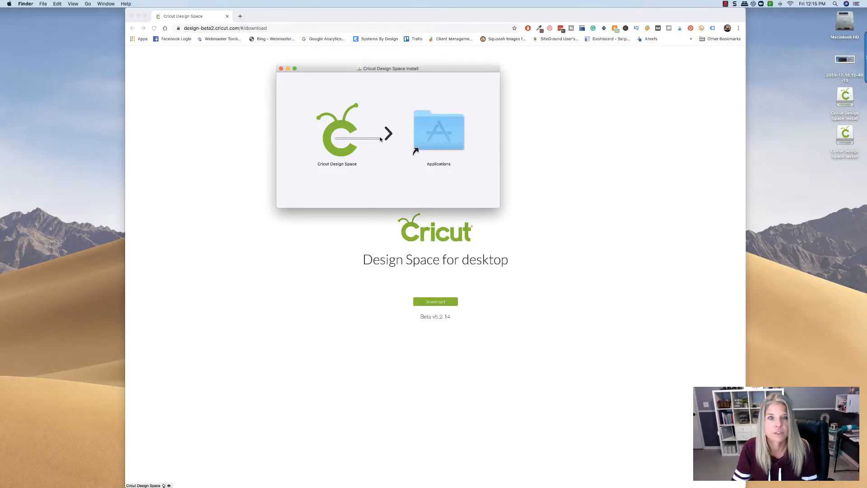
left_click_drag(337, 130, 476, 130)
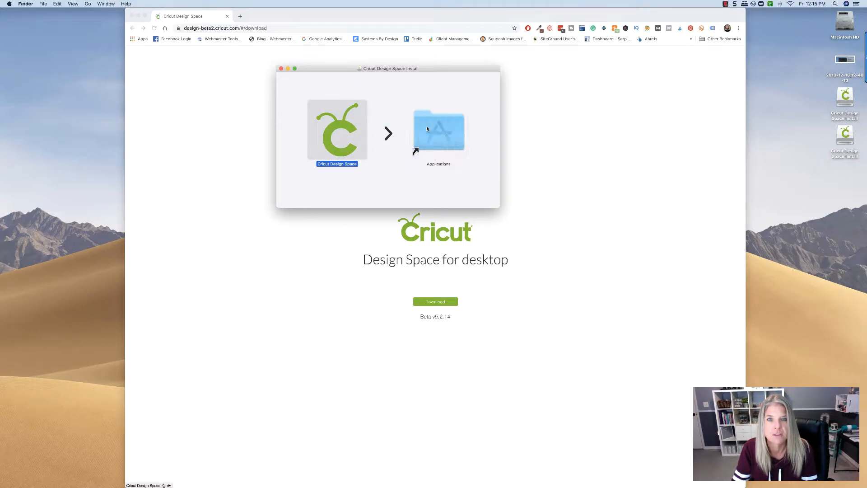
left_click_drag(337, 130, 438, 130)
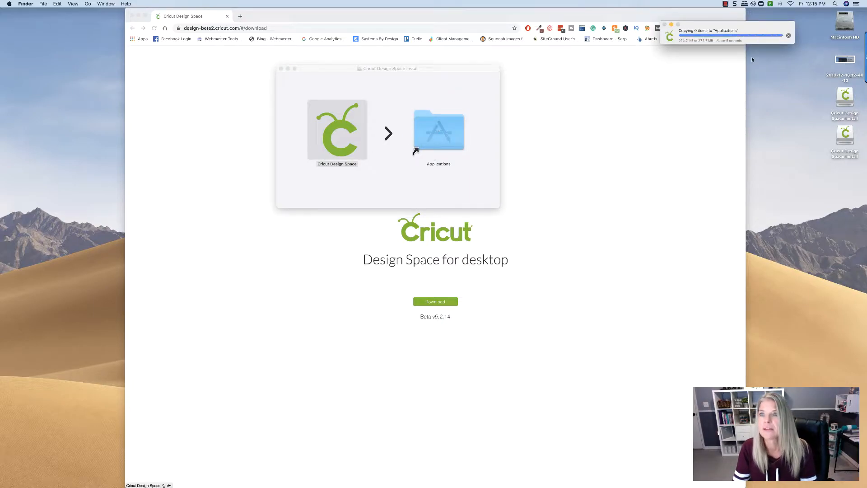
left_click(337, 131)
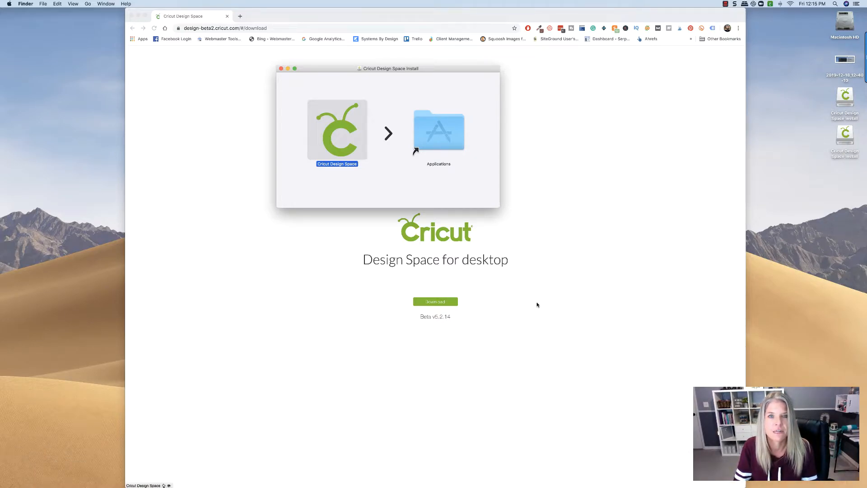
mouse_move(574, 225)
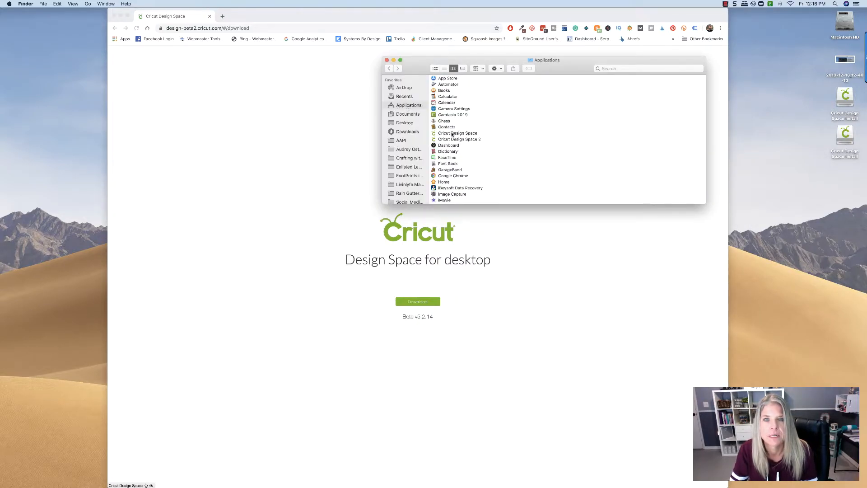
- Launch Cricut Design Space from Applications, past the internet-download warning, to its welcome screen
left_click(458, 133)
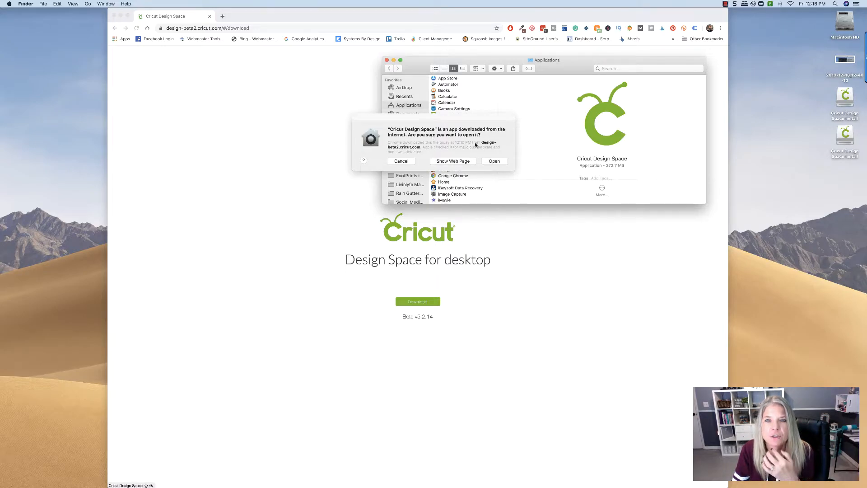
mouse_move(472, 162)
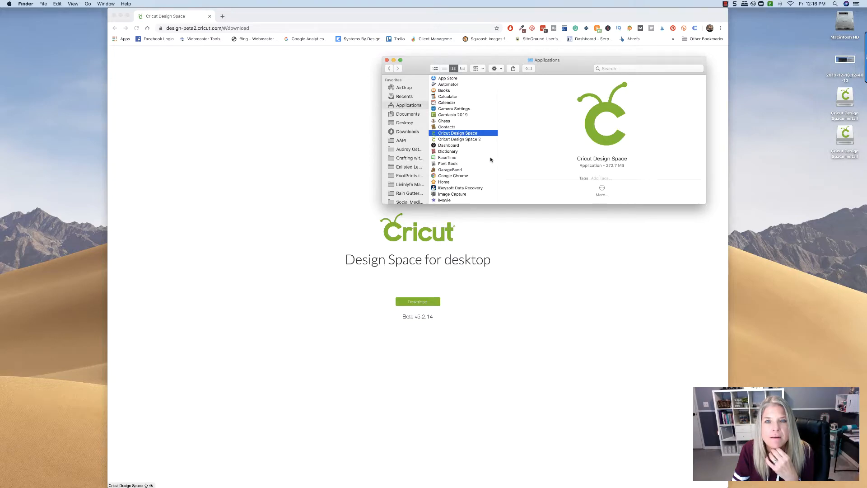
double_click(457, 133)
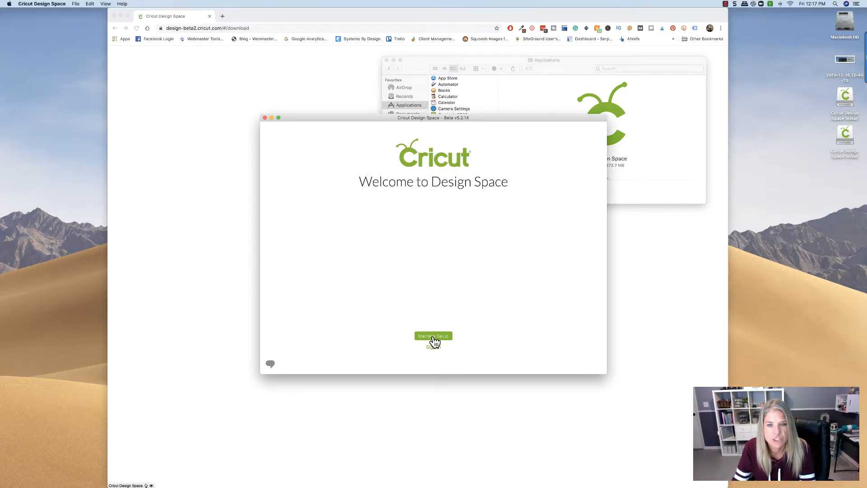
- Set up a Cricut Explore family machine, accept the Terms of Use and sign in with an existing Cricut ID
left_click(433, 336)
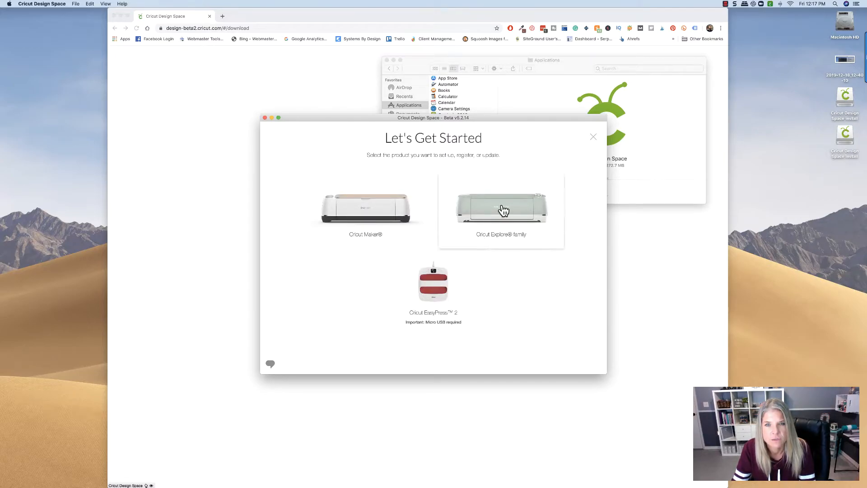
left_click(501, 209)
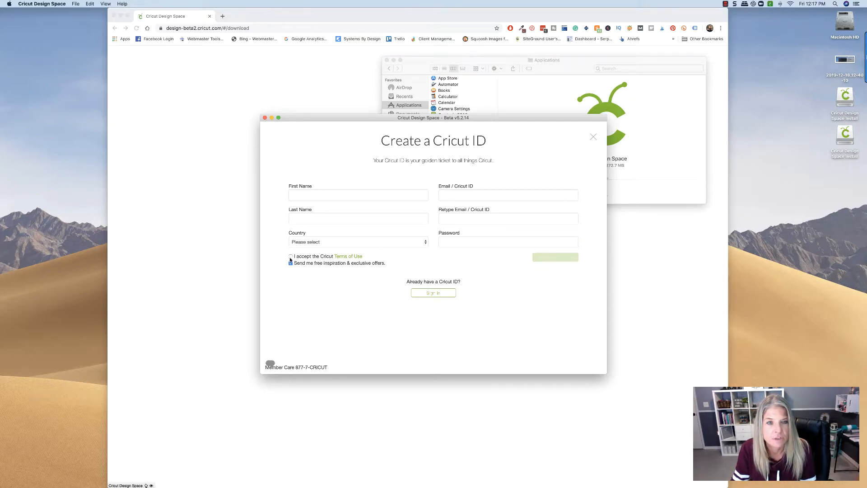
left_click(291, 256)
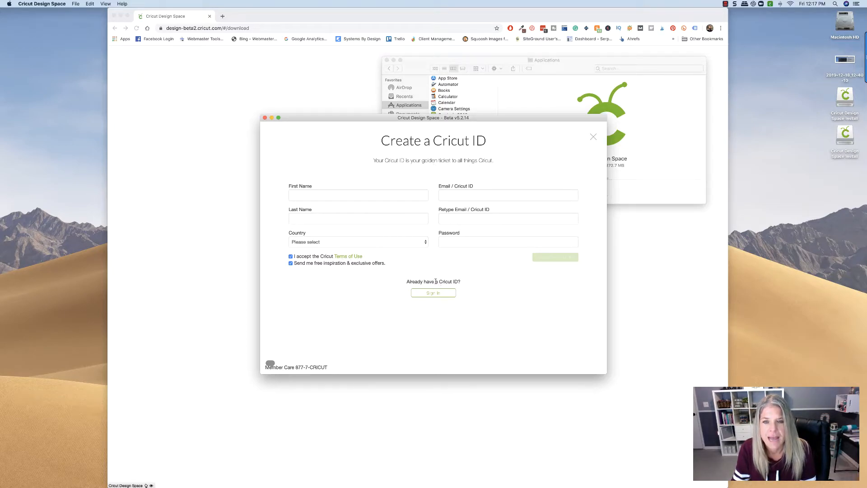
left_click(433, 292)
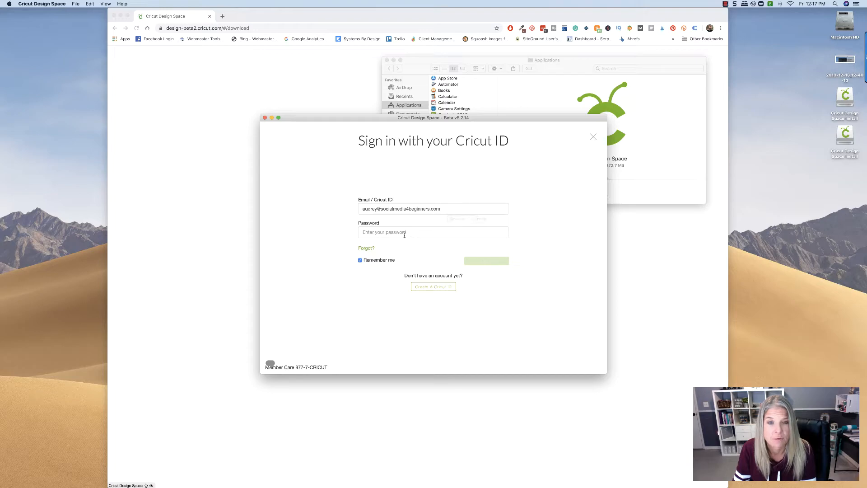
left_click(485, 260)
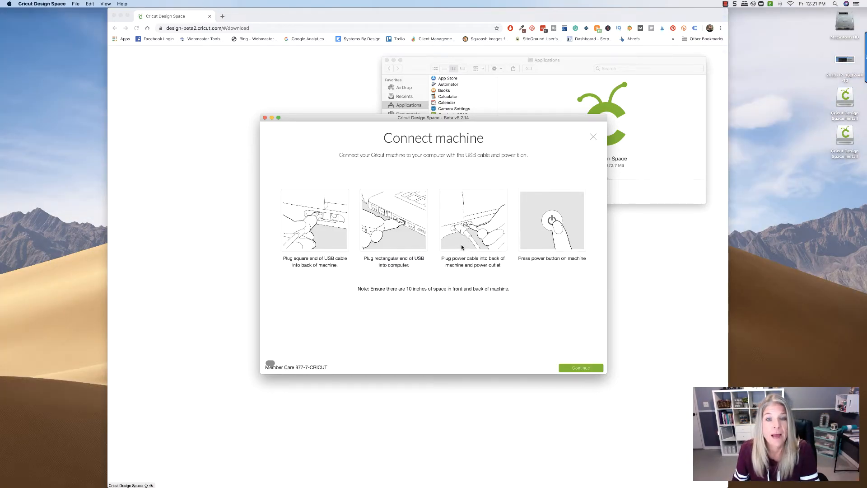
mouse_move(387, 231)
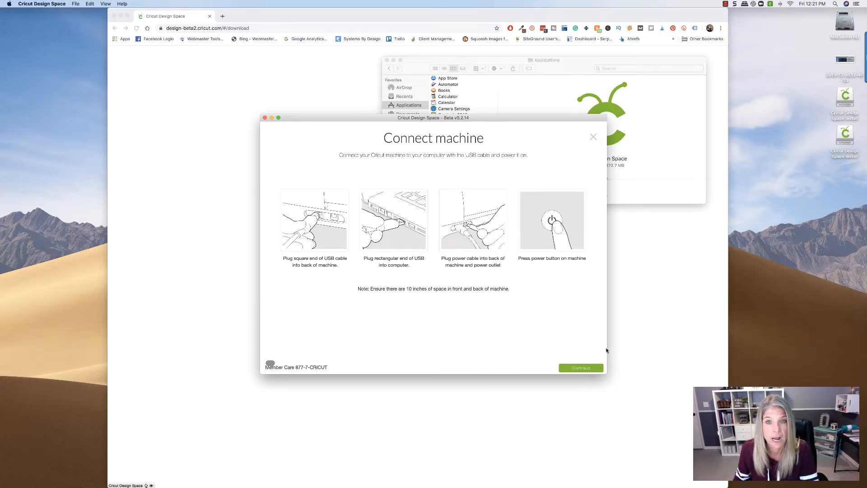
- Continue past the connect-machine instructions and dismiss the firmware update prompt to reach Home
left_click(579, 368)
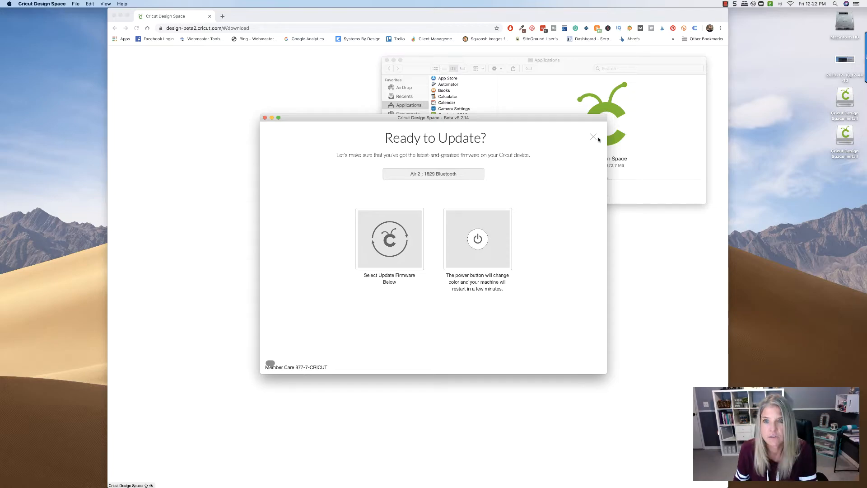
left_click(594, 136)
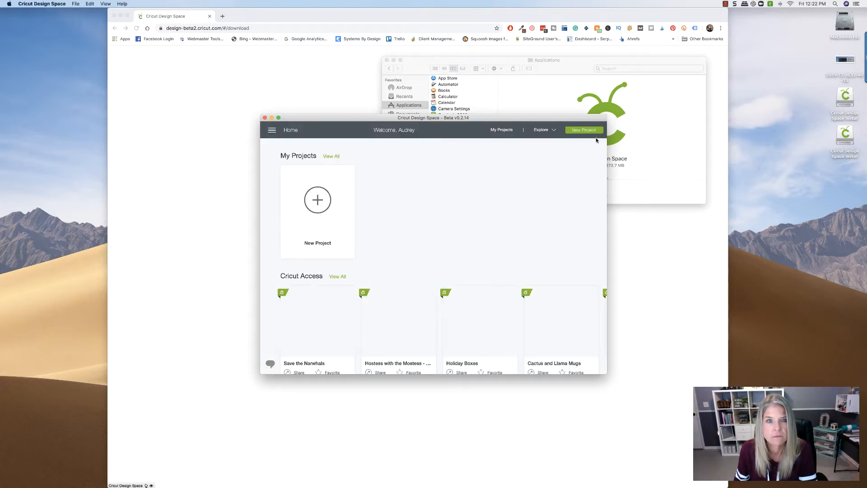
left_click_drag(433, 118, 427, 96)
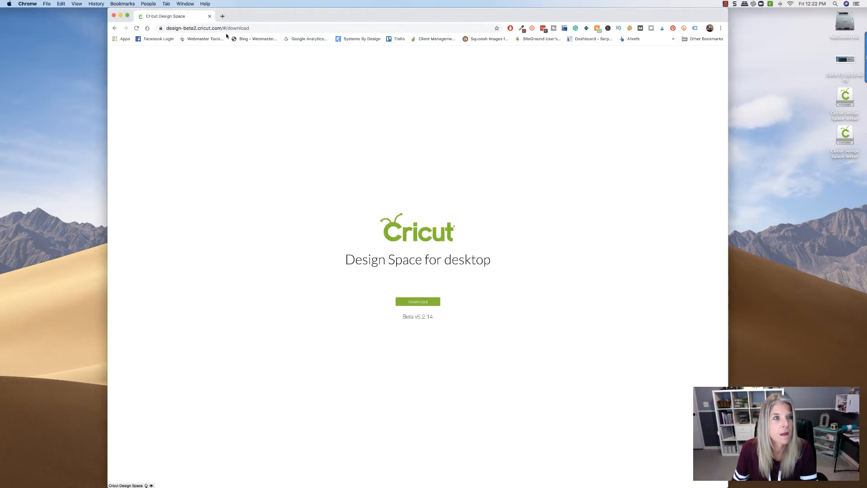
- Bring the Design Space Home page to the front with My Projects and Cricut Access visible
left_click(416, 301)
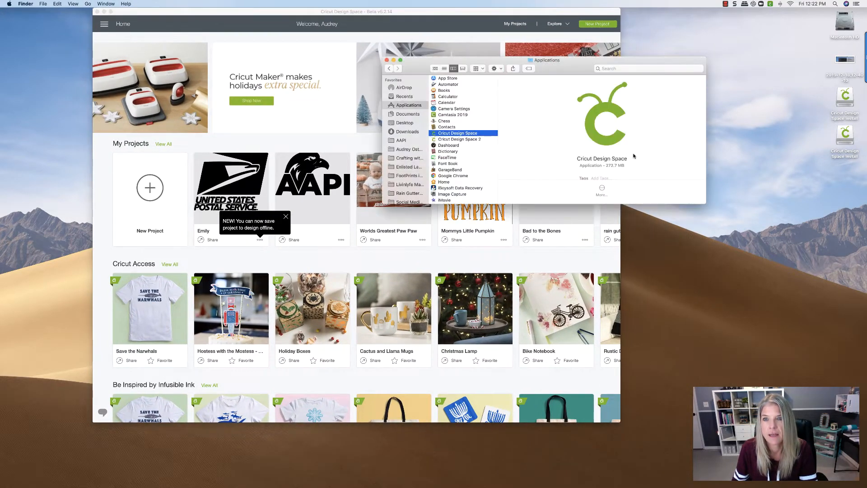
mouse_move(485, 140)
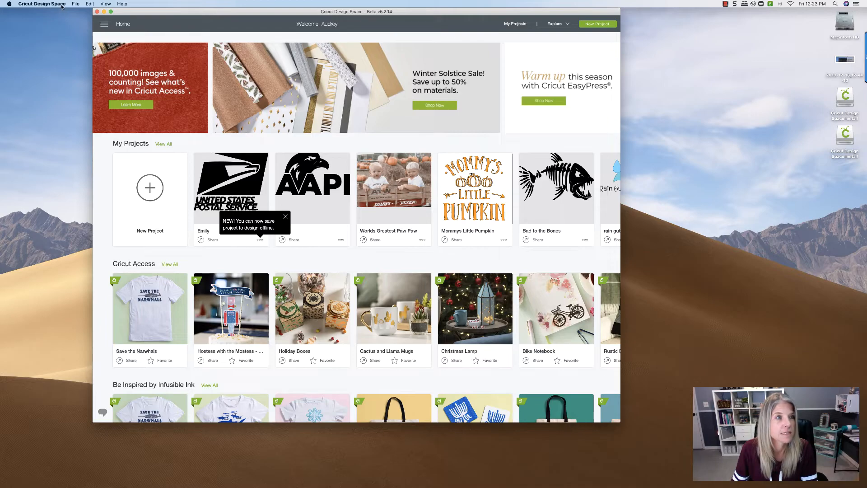
- Quit Cricut Design Space from its app menu, confirm, and relaunch it from the Dock
left_click(42, 4)
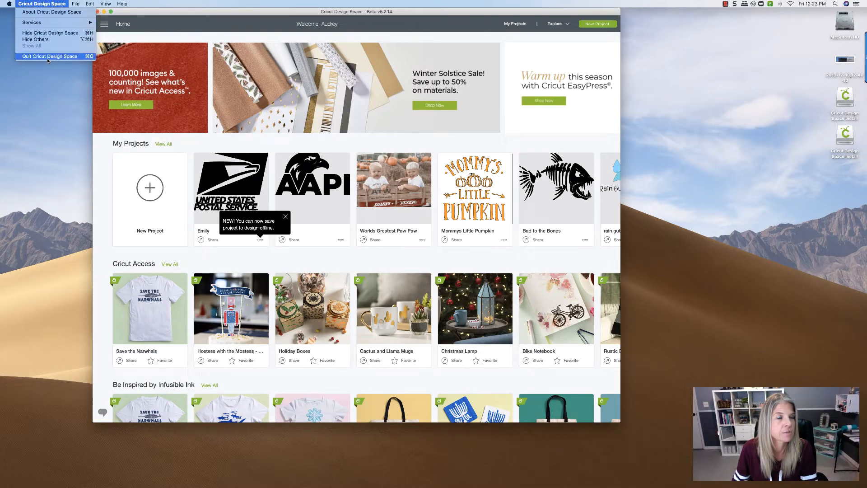
left_click(50, 56)
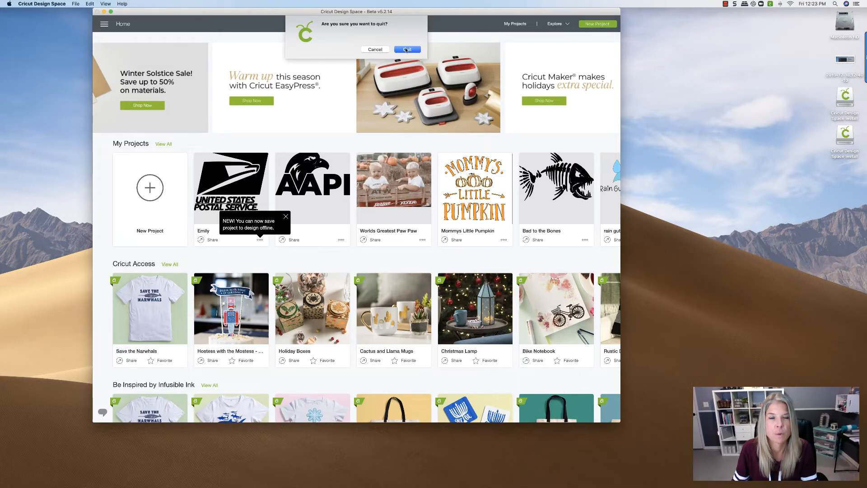
left_click(407, 50)
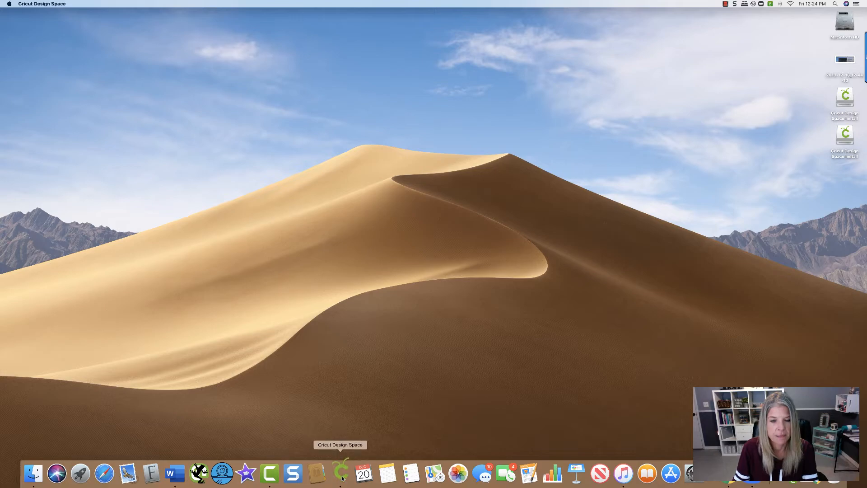
left_click(340, 473)
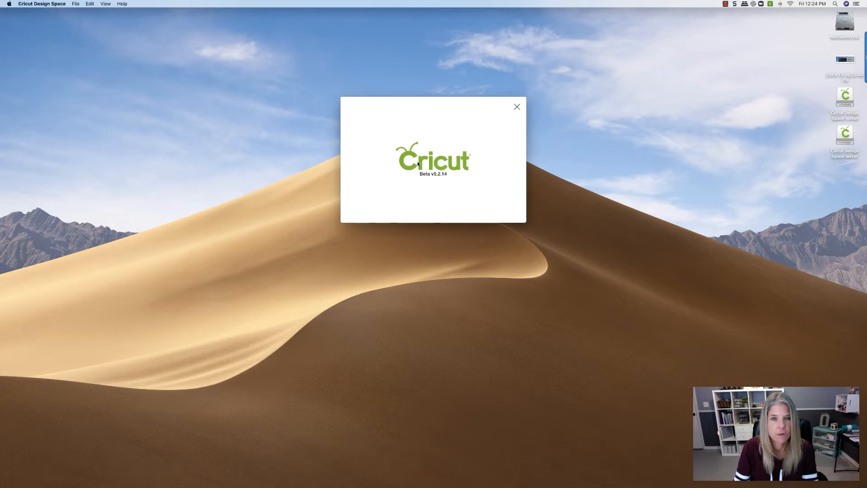